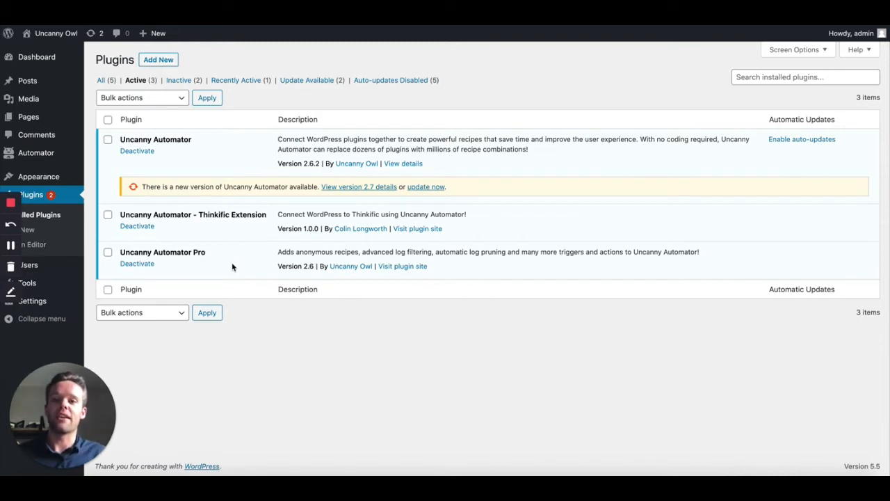
pyautogui.moveTo(36, 152)
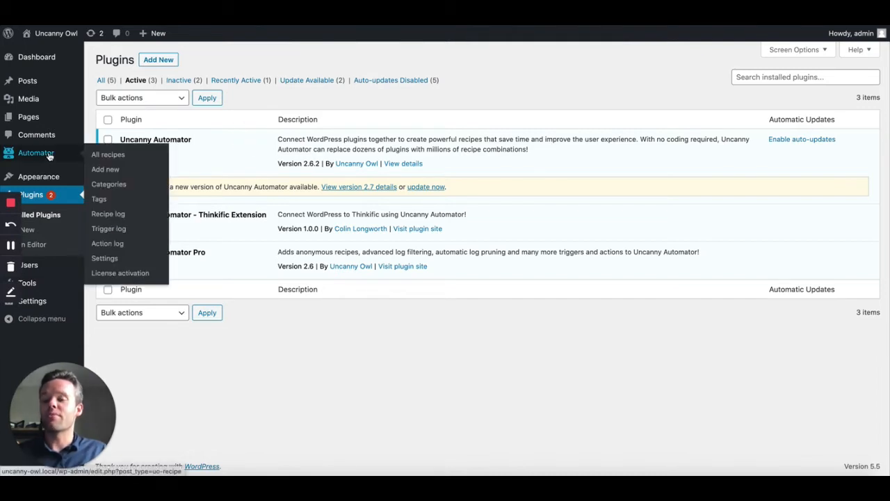
pyautogui.moveTo(104, 257)
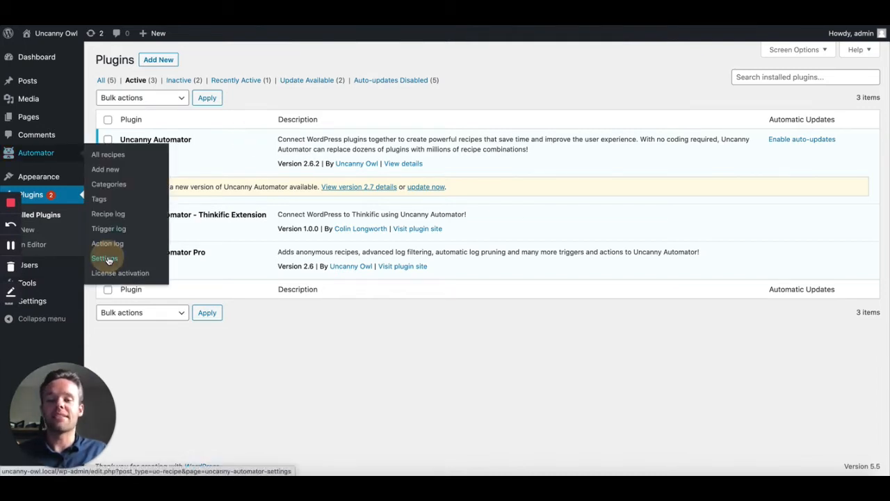
# - Go to Uncanny Automator's settings and show the Thinkific integration tab
pyautogui.click(104, 257)
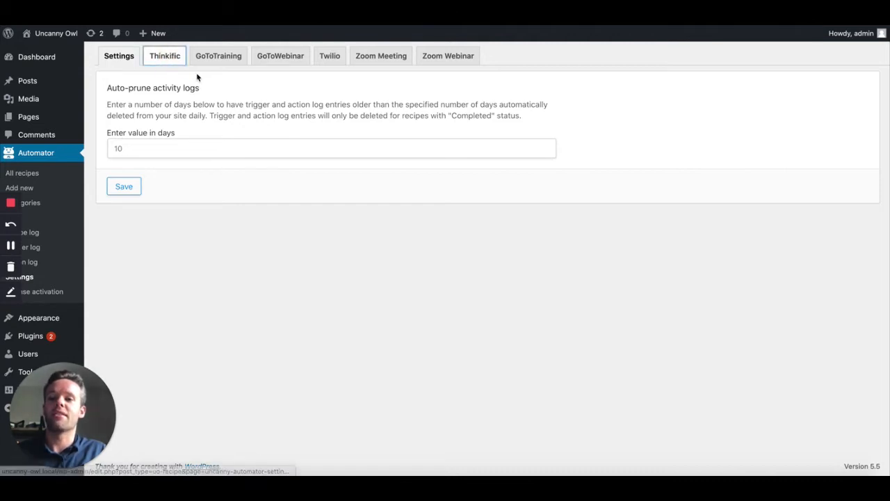
pyautogui.click(164, 56)
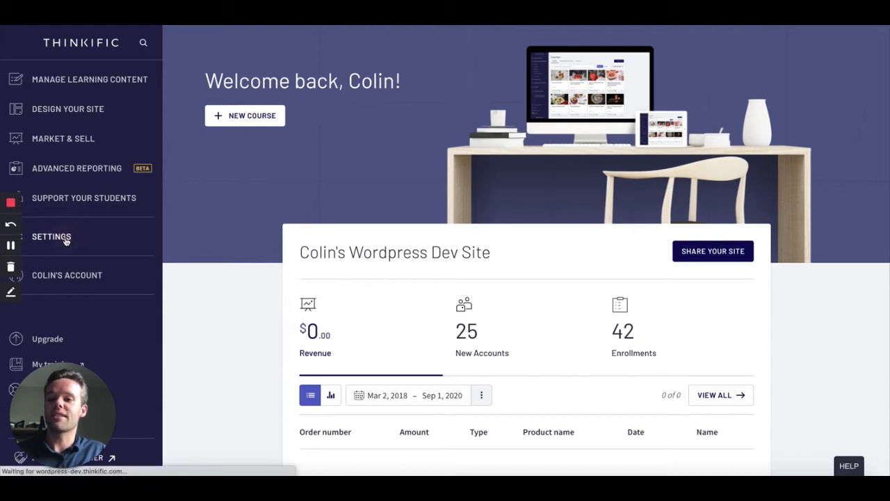
# - In Thinkific, show the API key and subdomain under Settings > Code & analytics
pyautogui.click(51, 236)
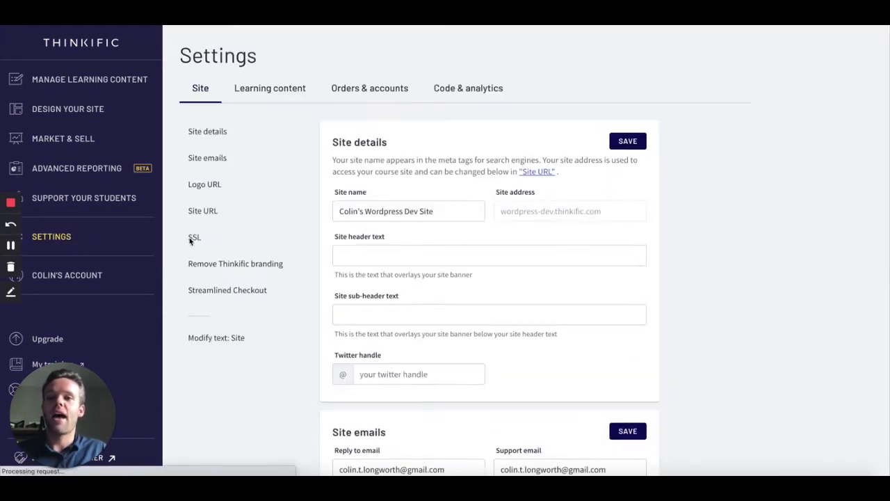
pyautogui.moveTo(462, 88)
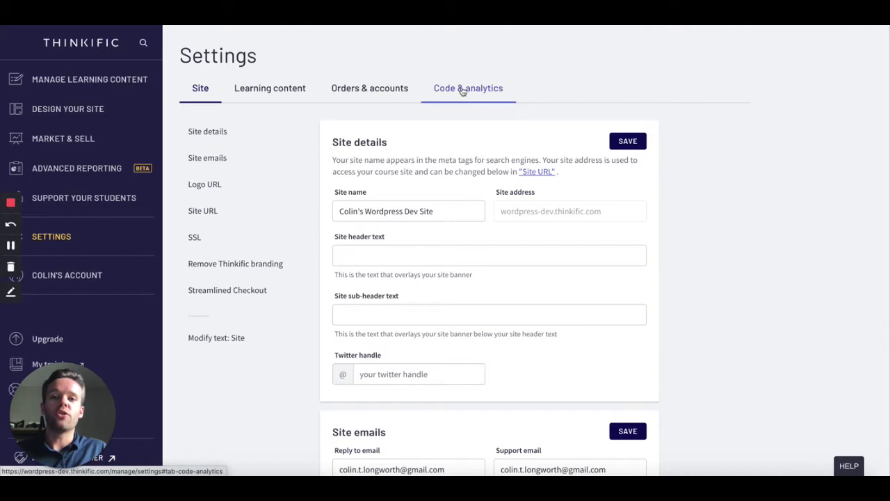
pyautogui.click(467, 88)
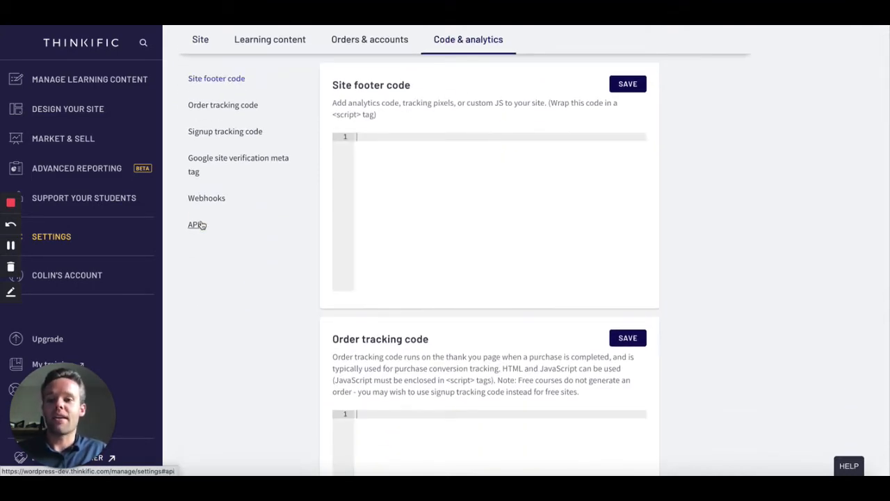
pyautogui.click(193, 225)
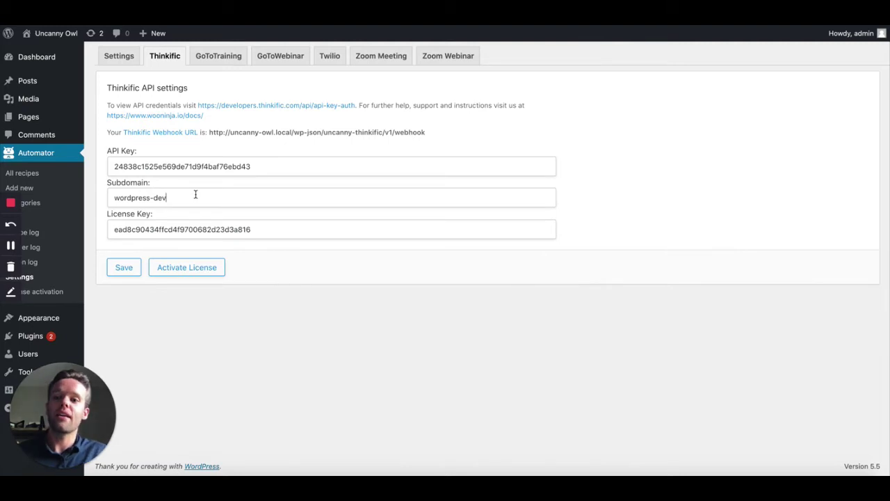
# - Confirm the wordpress-dev subdomain and license key, then save the Thinkific API settings
pyautogui.doubleClick(139, 197)
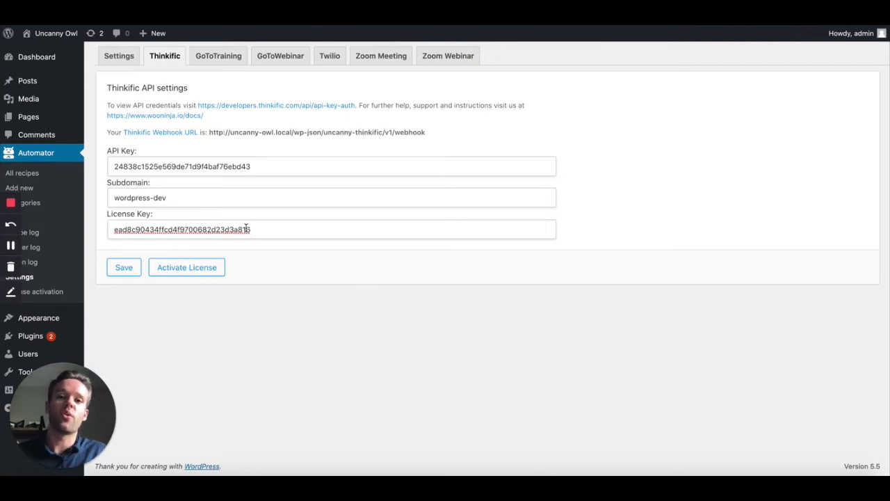
pyautogui.click(124, 267)
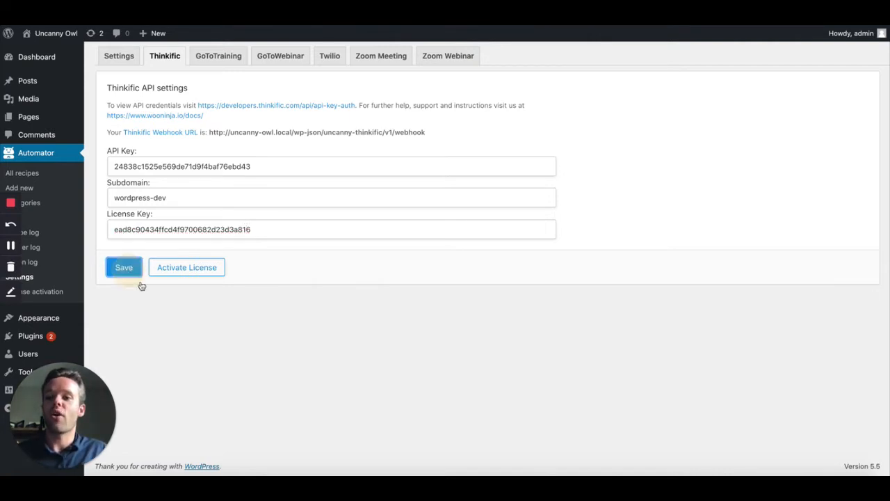
pyautogui.click(123, 267)
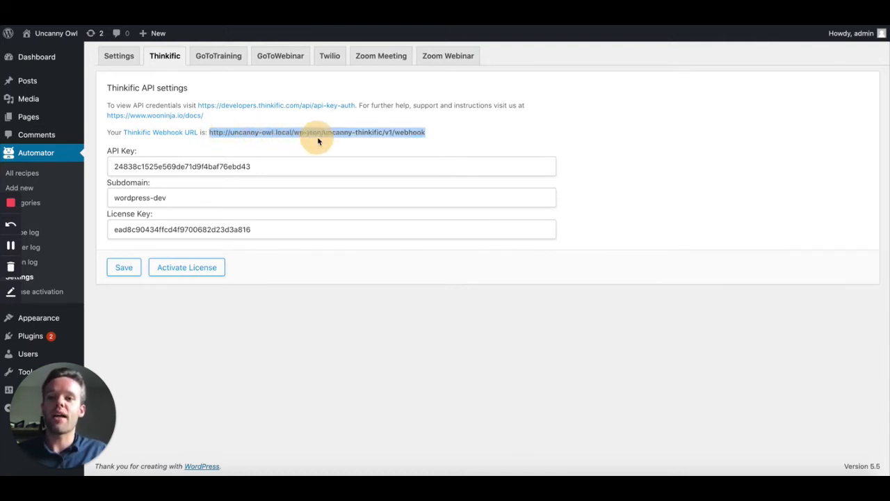
pyautogui.moveTo(445, 152)
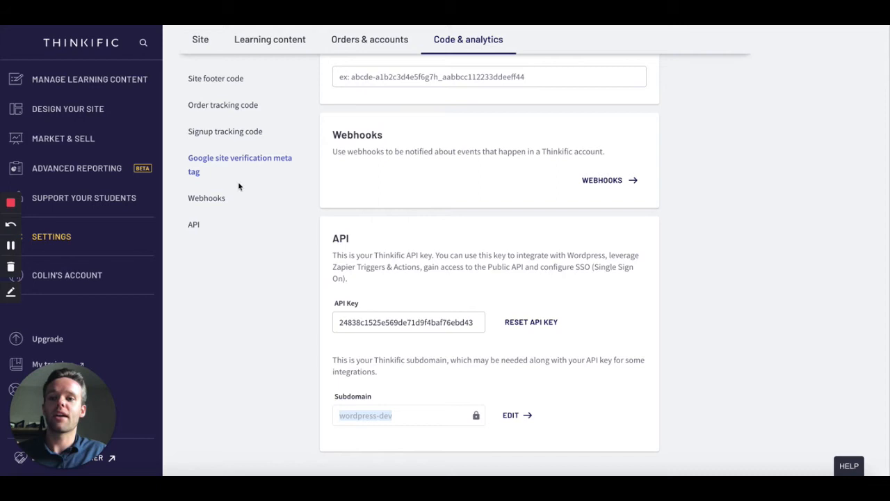
pyautogui.moveTo(206, 203)
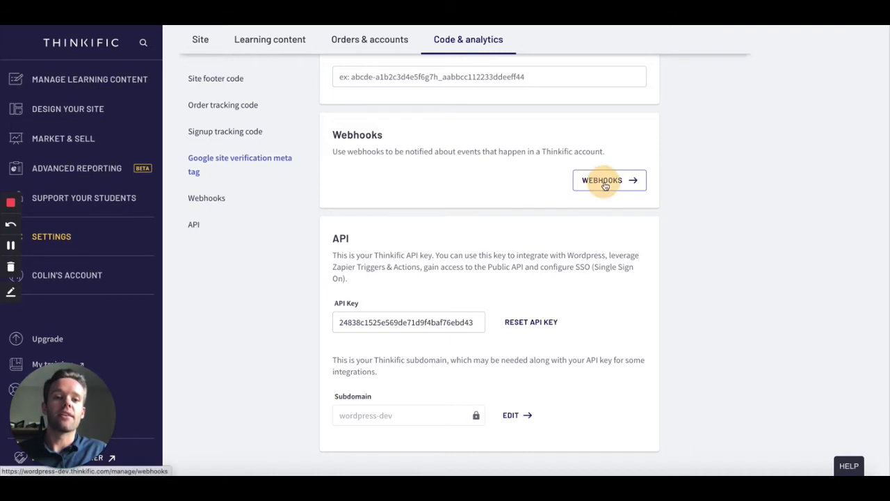
pyautogui.click(609, 181)
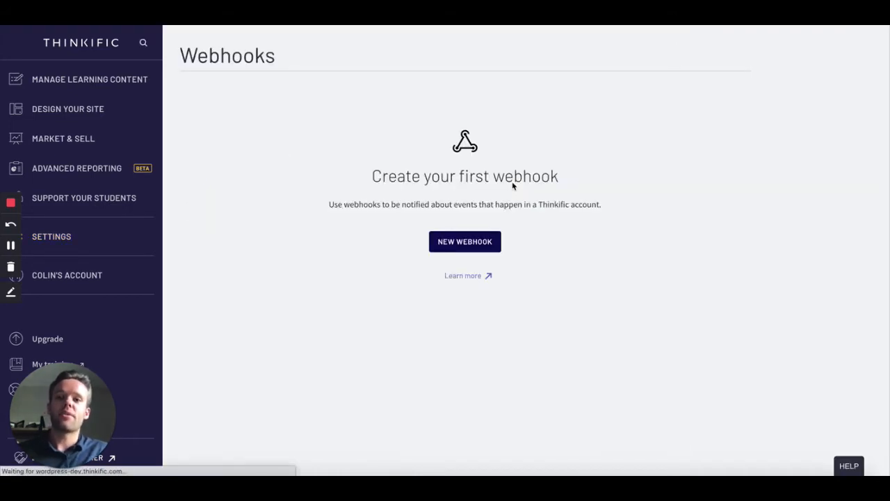
pyautogui.moveTo(473, 245)
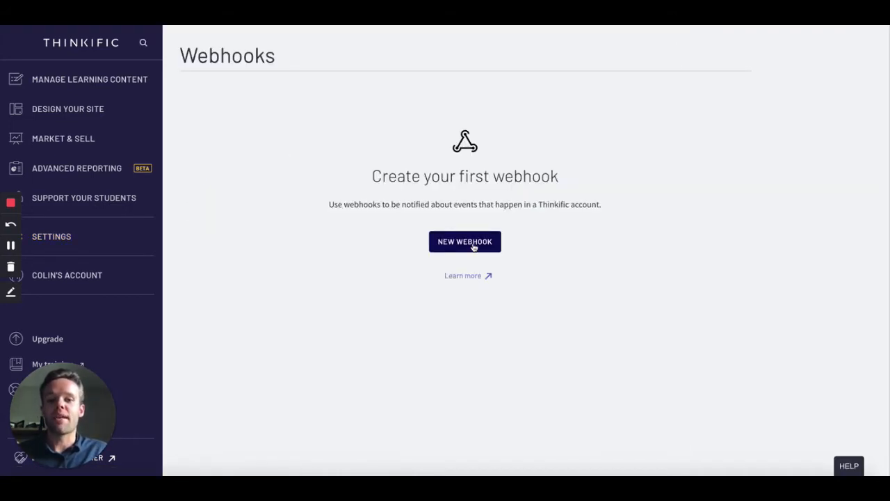
pyautogui.click(465, 242)
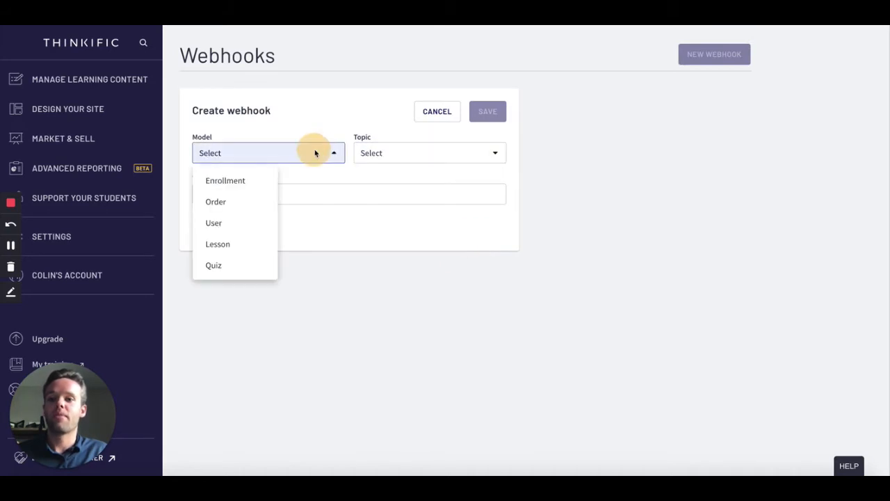
pyautogui.click(226, 181)
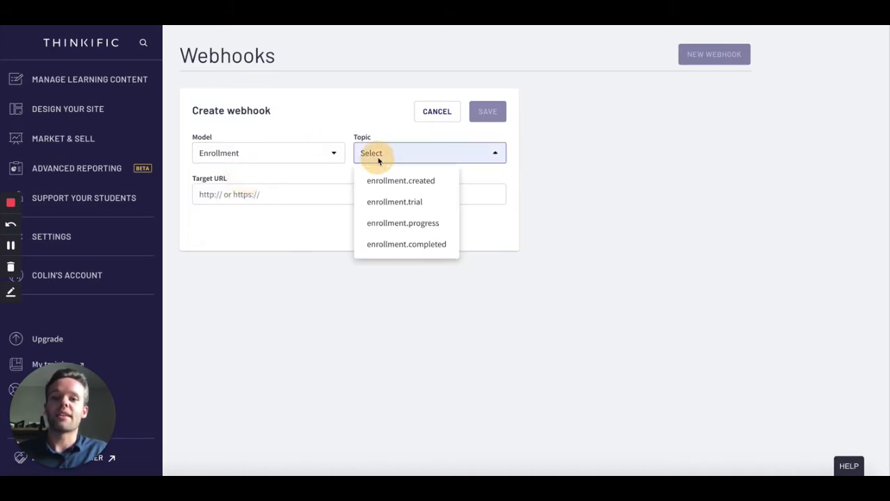
pyautogui.click(401, 180)
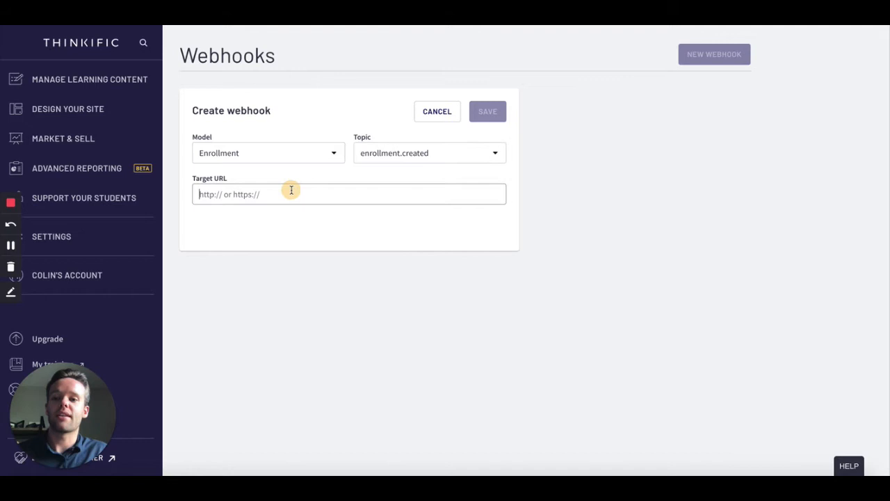
pyautogui.write('http://uncanny-owl.local/wp-json/uncanny-thinkific/v1/webhook')
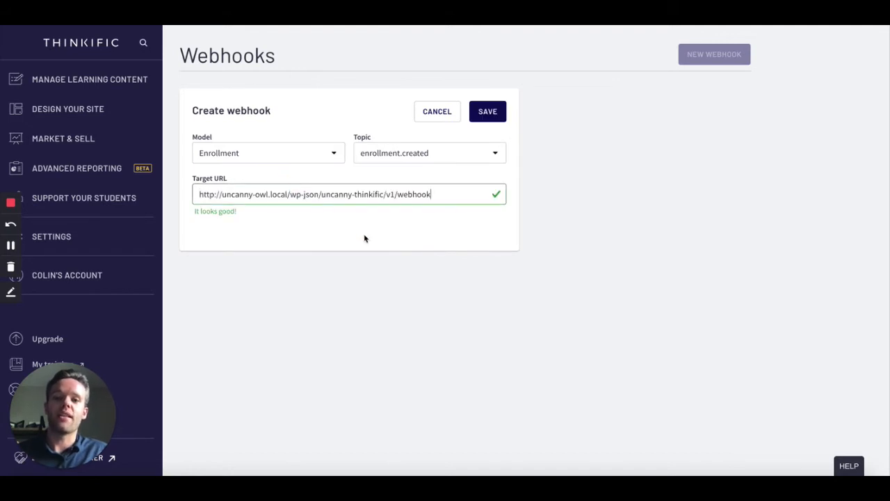
pyautogui.click(487, 112)
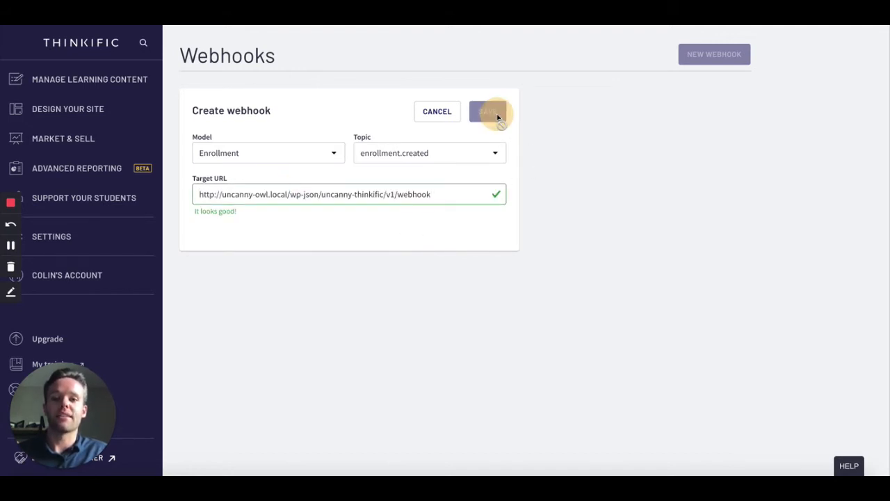
pyautogui.click(487, 111)
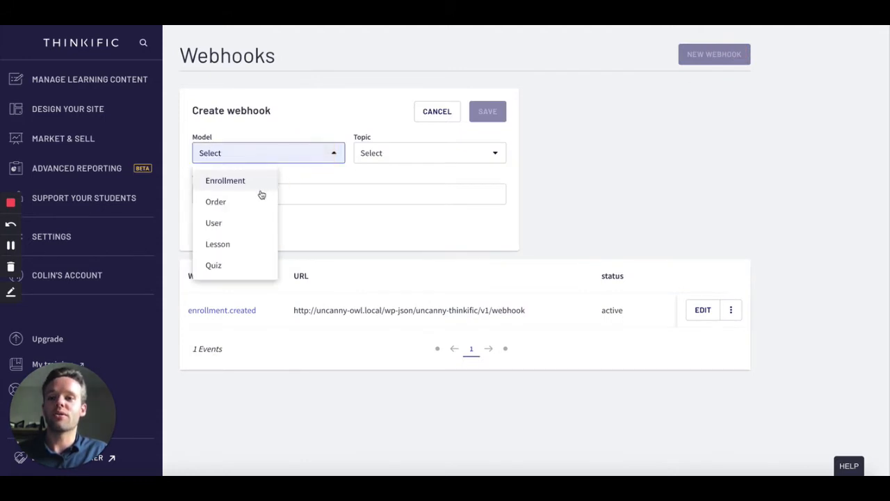
# - Save a second Enrollment webhook with topic enrollment.trial to the same URL
pyautogui.click(226, 181)
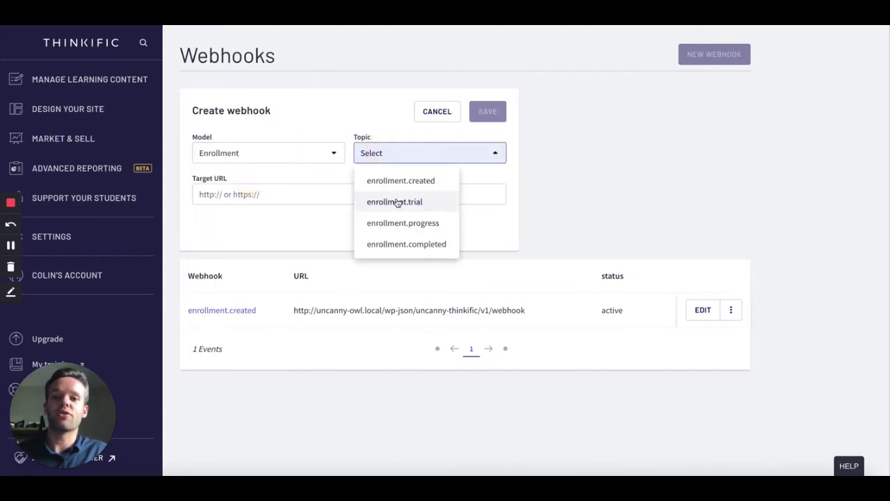
pyautogui.click(395, 202)
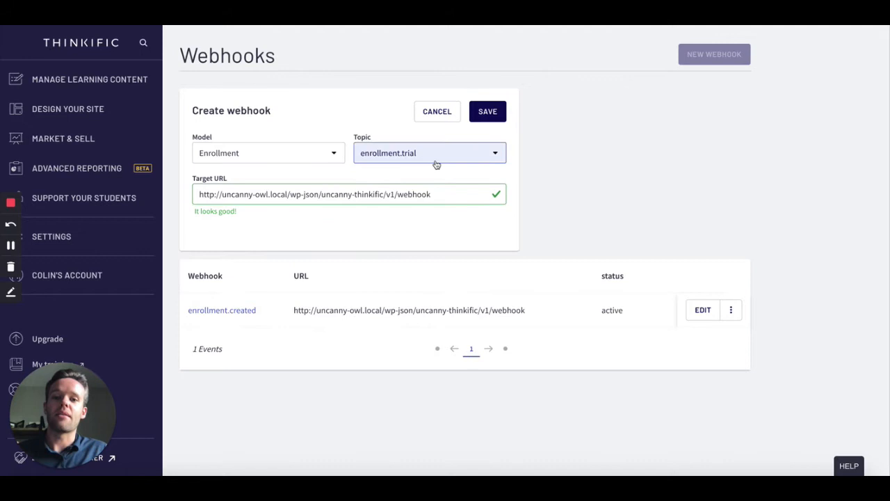
pyautogui.click(487, 111)
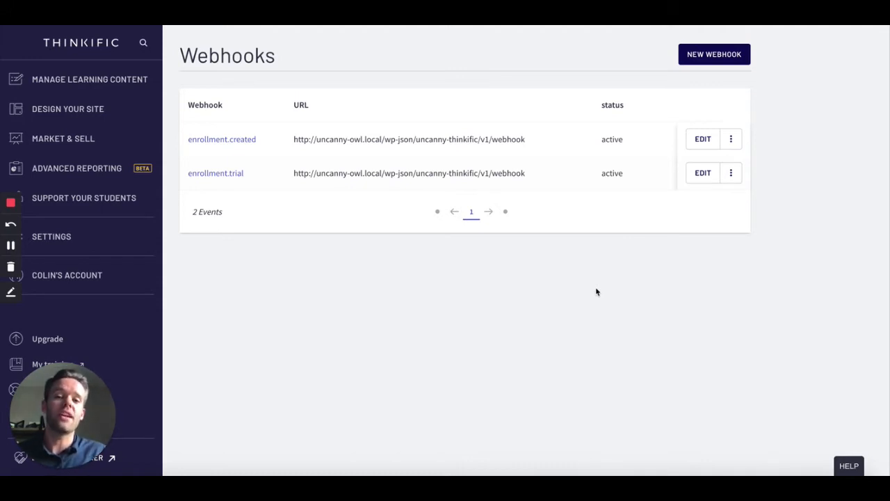
pyautogui.moveTo(554, 273)
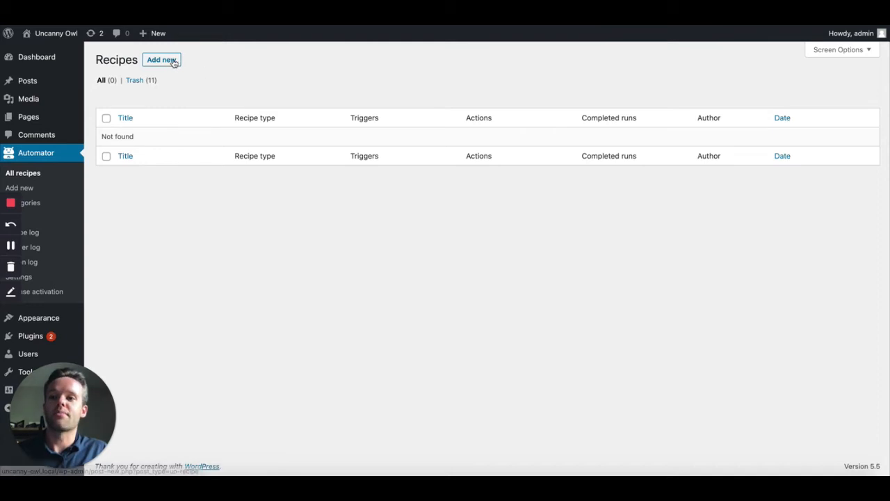
# - Add a new logged-in recipe and choose WordPress as its trigger integration
pyautogui.click(161, 58)
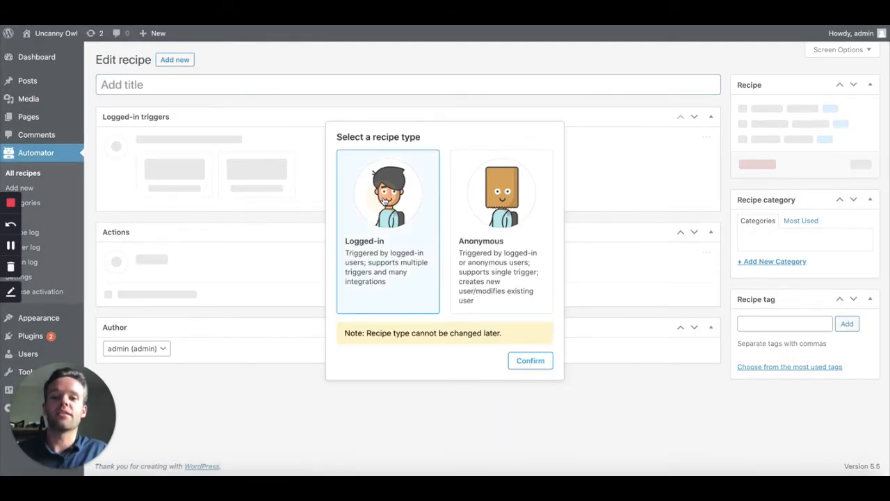
pyautogui.click(530, 361)
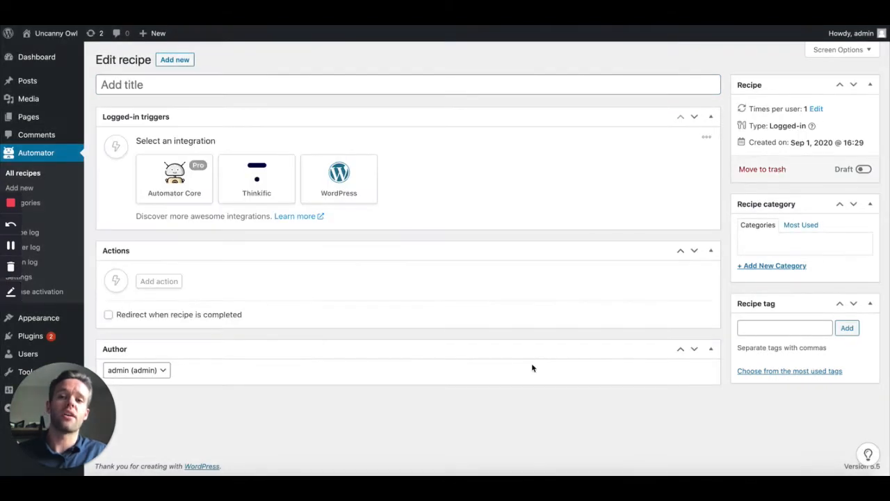
pyautogui.click(340, 179)
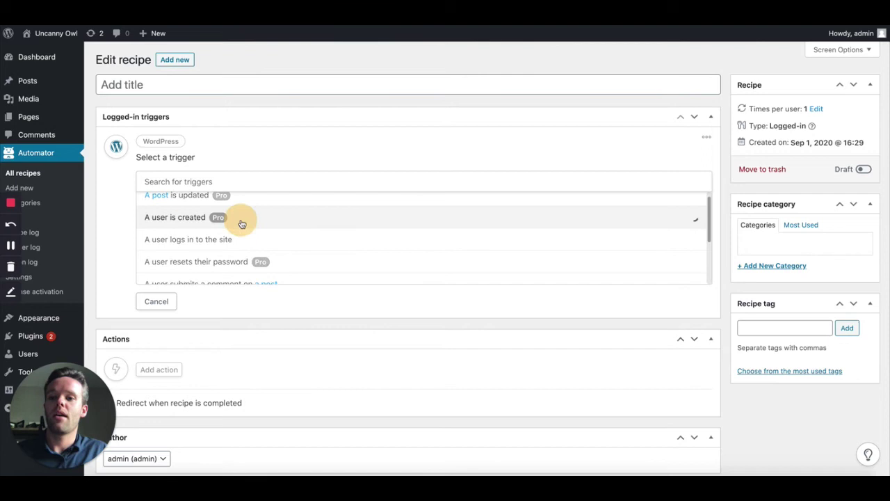
# - Trigger on 'A user is created' and save a Thinkific create-account action
pyautogui.click(175, 217)
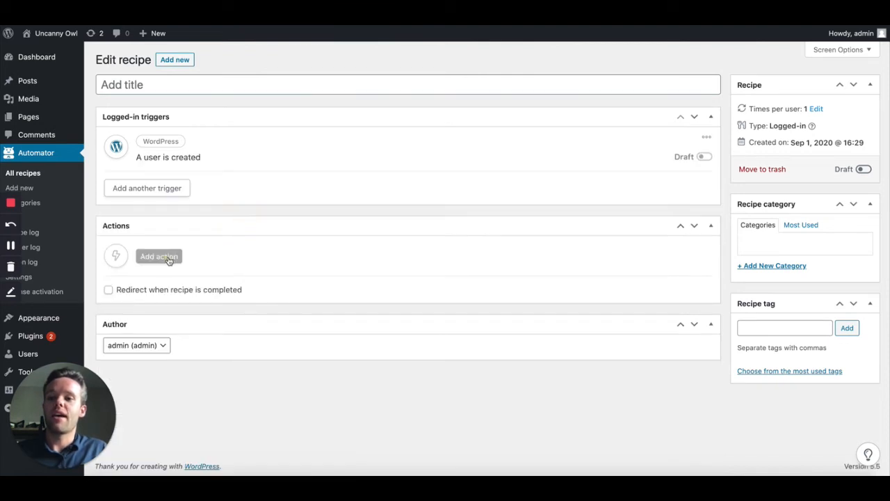
pyautogui.click(159, 256)
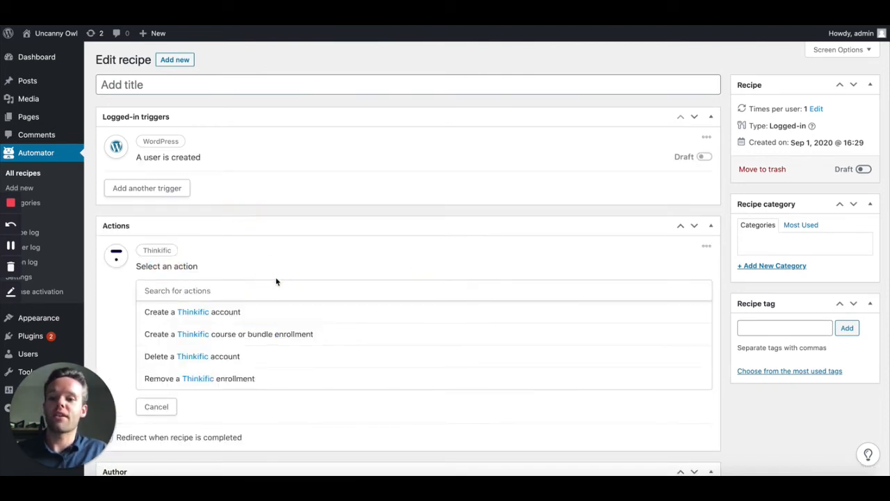
pyautogui.click(192, 312)
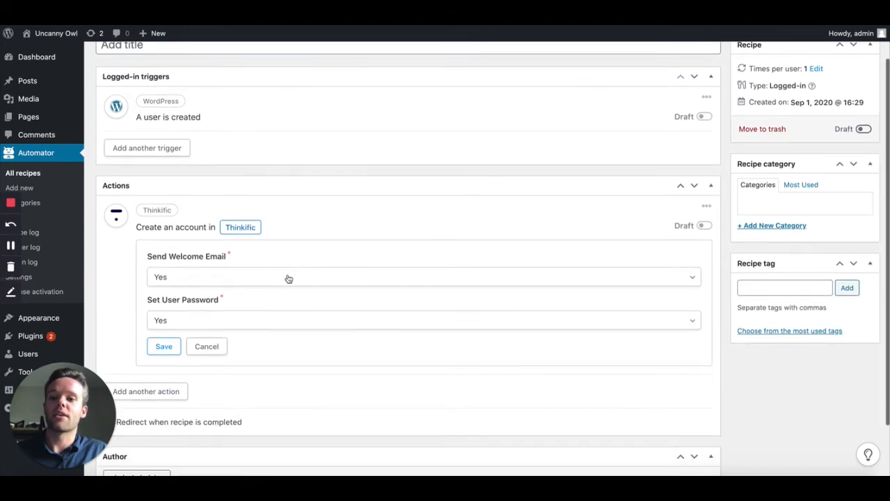
pyautogui.moveTo(220, 307)
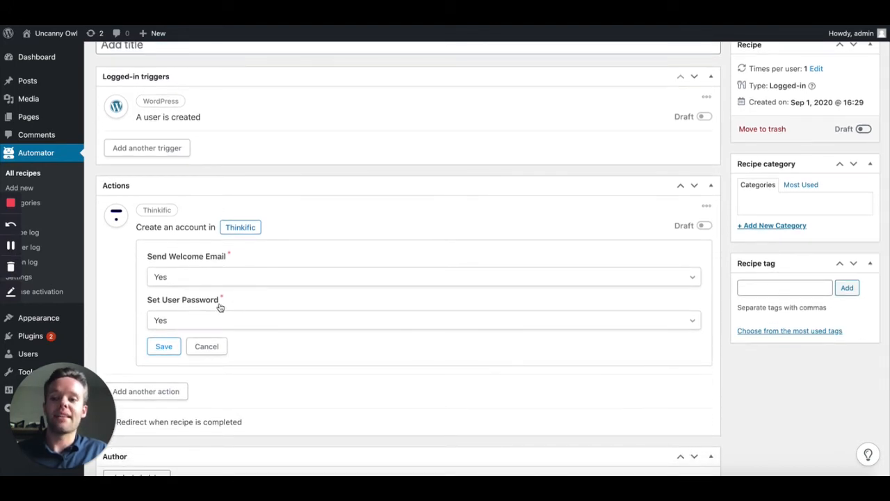
pyautogui.click(164, 347)
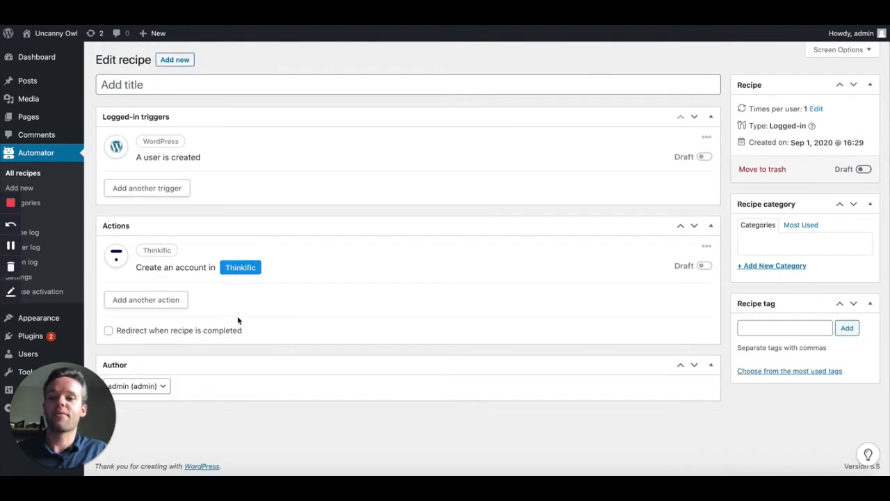
# - Add a Thinkific course or bundle enrollment action with 366 days to expiry, 0 days to enrollment, and choose the course
pyautogui.click(144, 300)
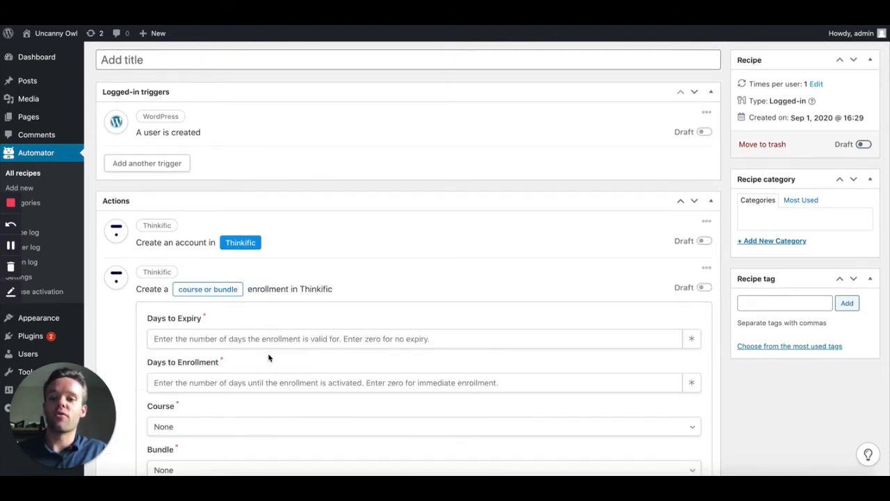
pyautogui.scroll(-3)
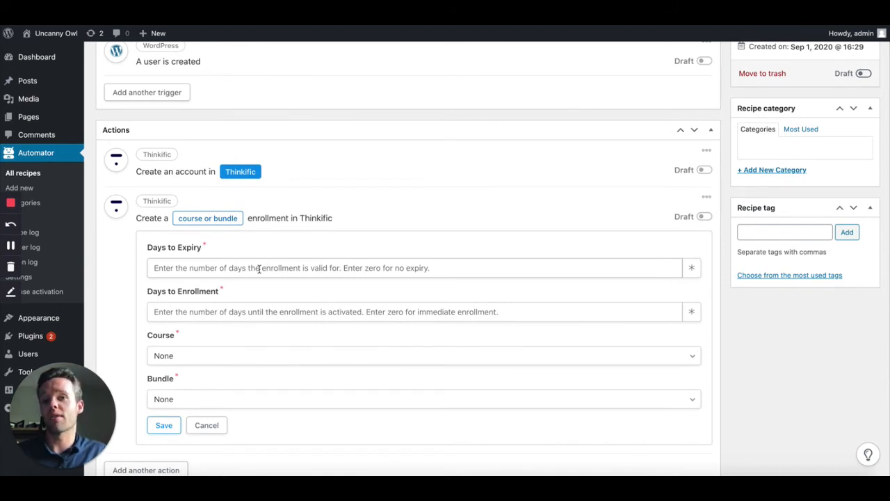
pyautogui.write('366')
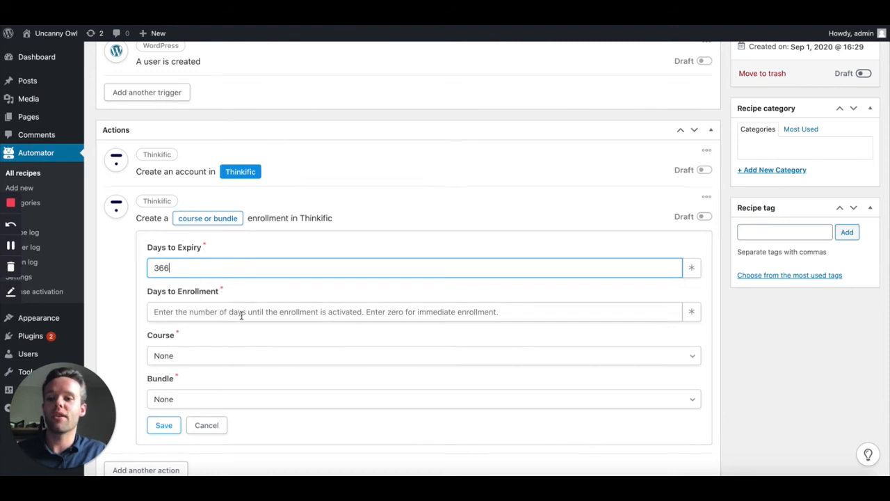
pyautogui.write('0')
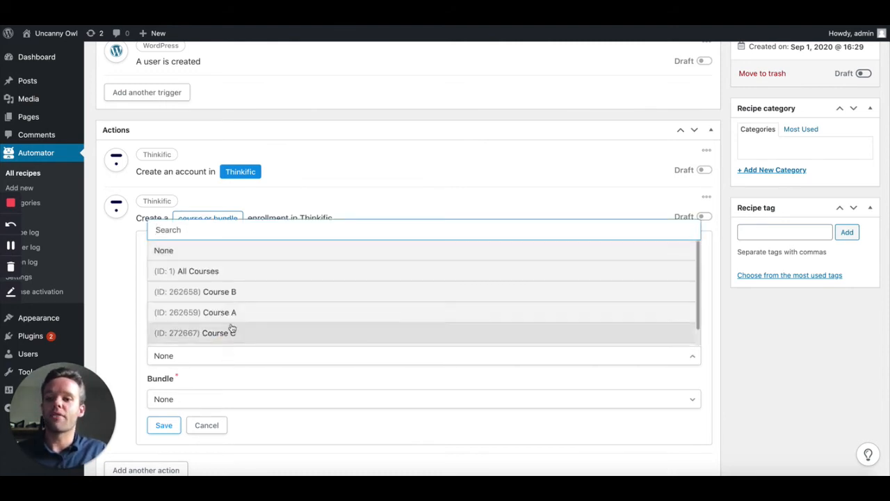
pyautogui.click(201, 292)
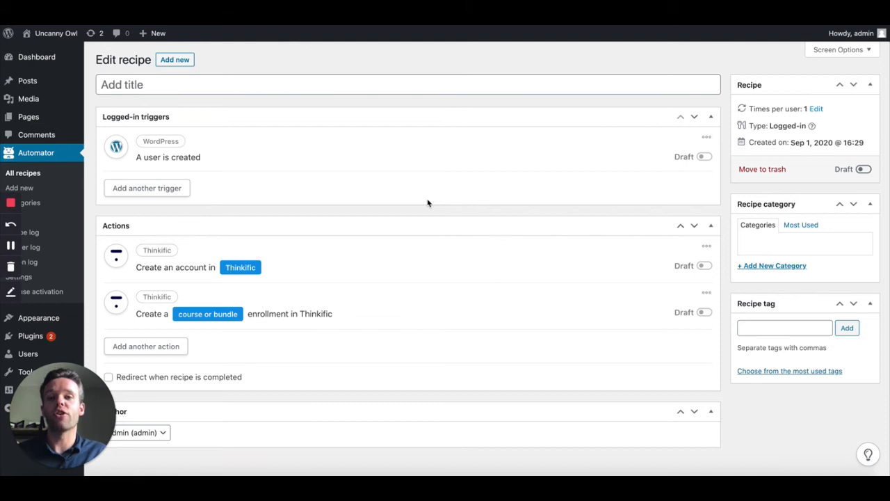
pyautogui.moveTo(564, 305)
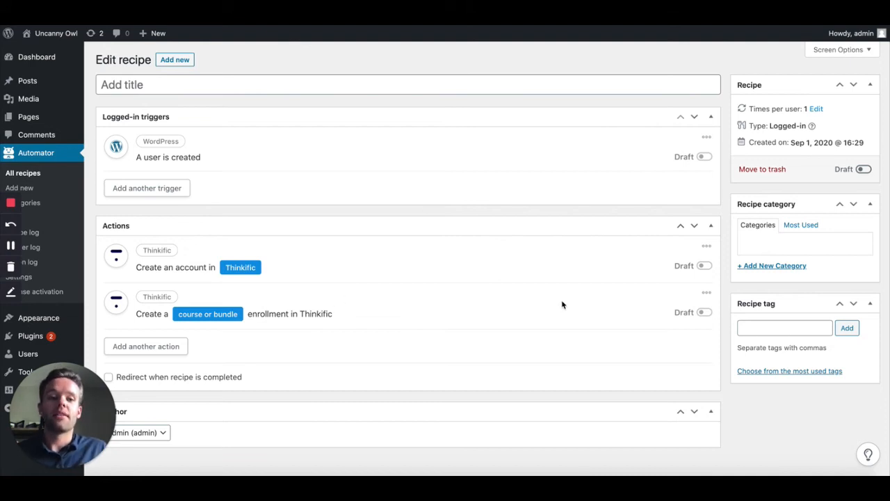
pyautogui.click(208, 315)
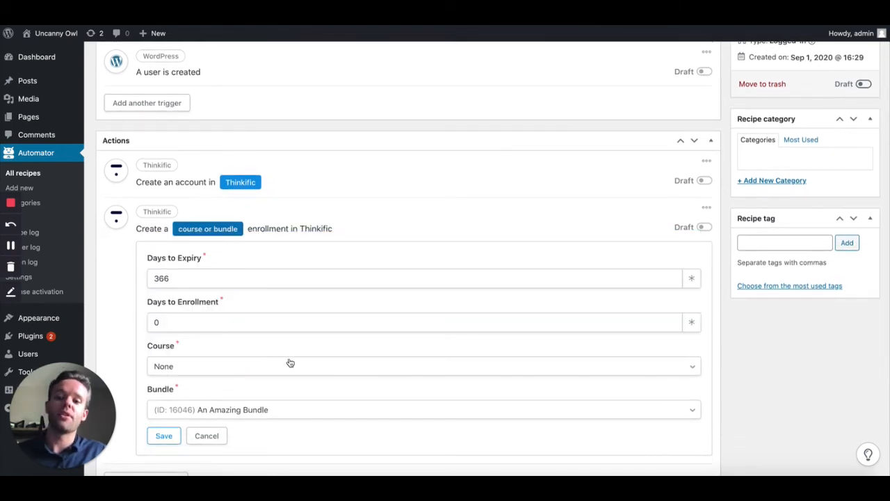
pyautogui.moveTo(289, 362)
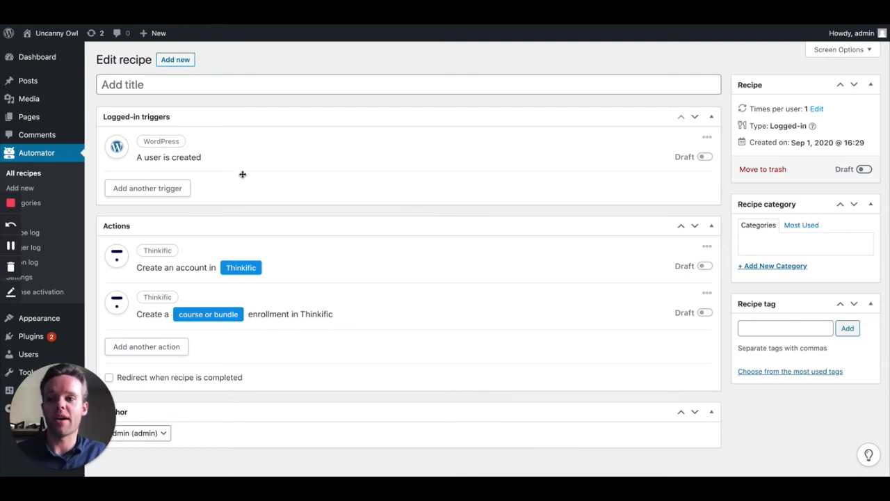
# - Create another logged-in recipe triggered by a user completing Thinkific Course A
pyautogui.click(22, 173)
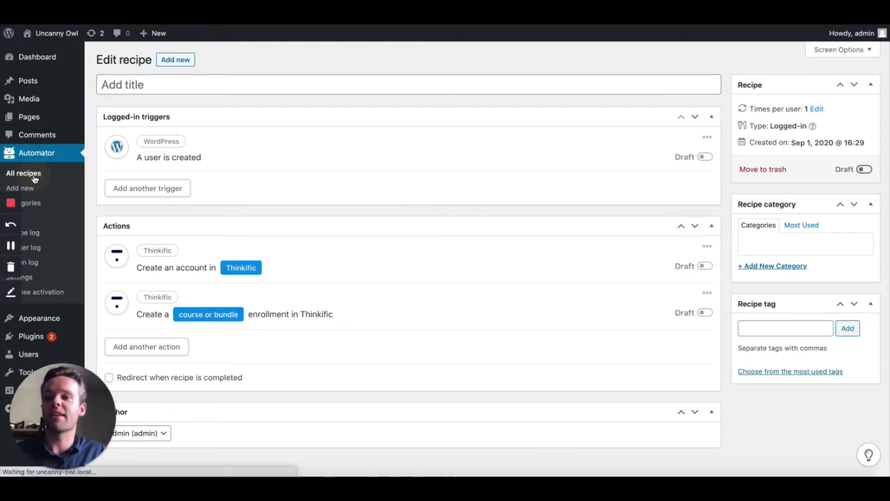
pyautogui.click(22, 172)
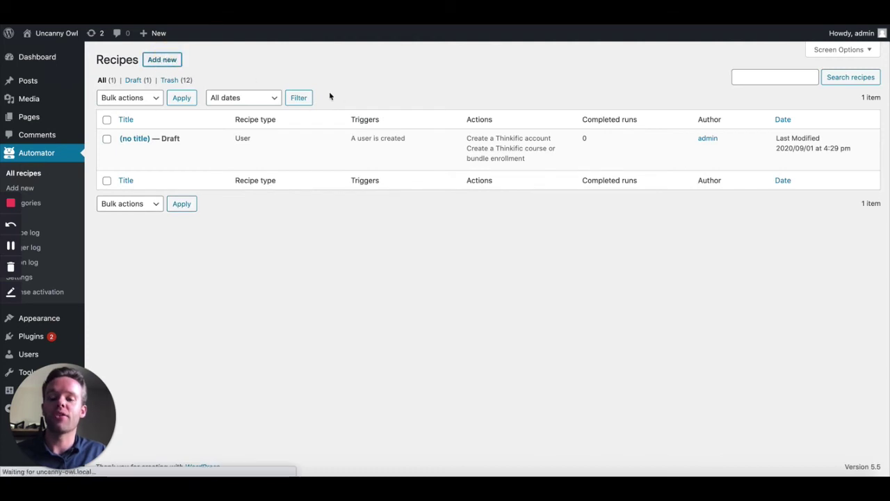
pyautogui.click(161, 58)
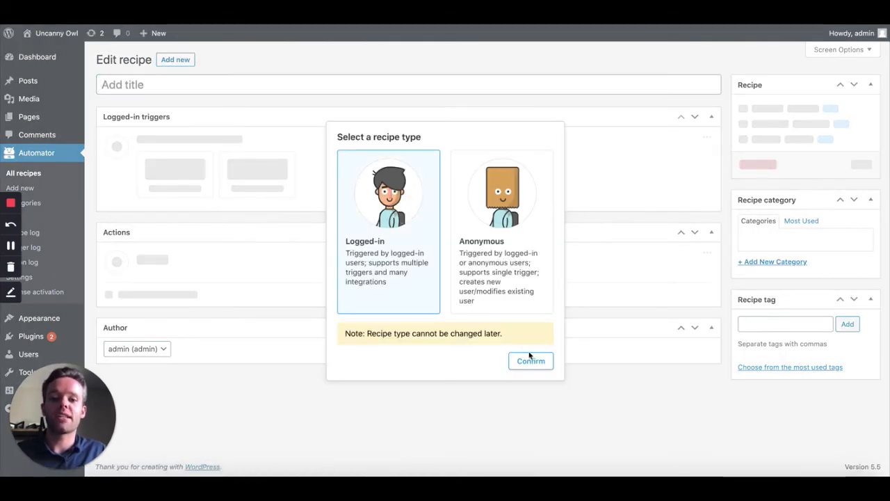
pyautogui.click(532, 360)
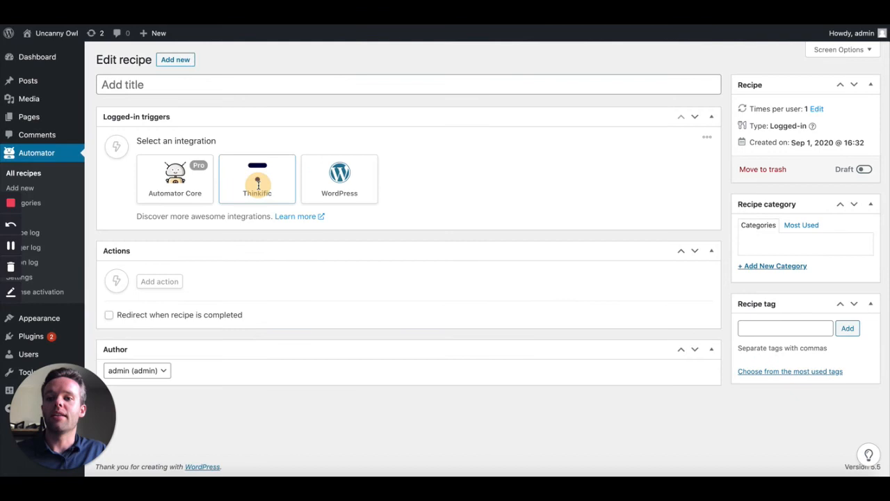
pyautogui.click(257, 178)
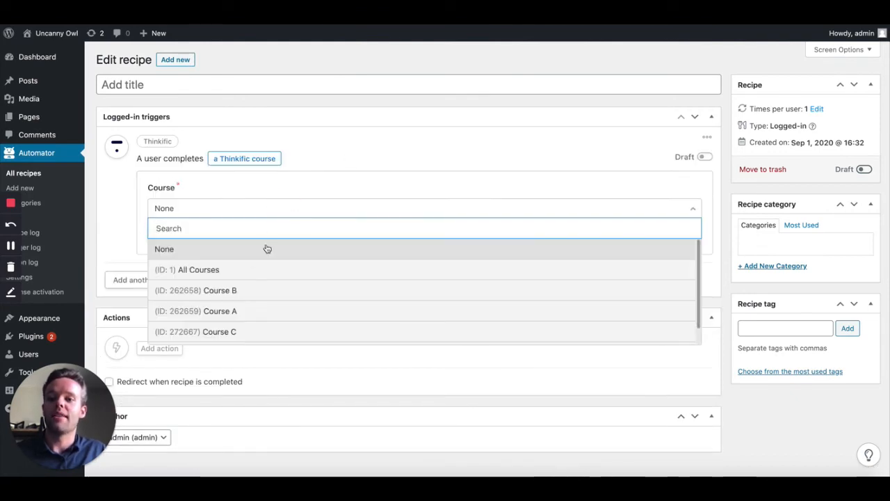
pyautogui.click(220, 312)
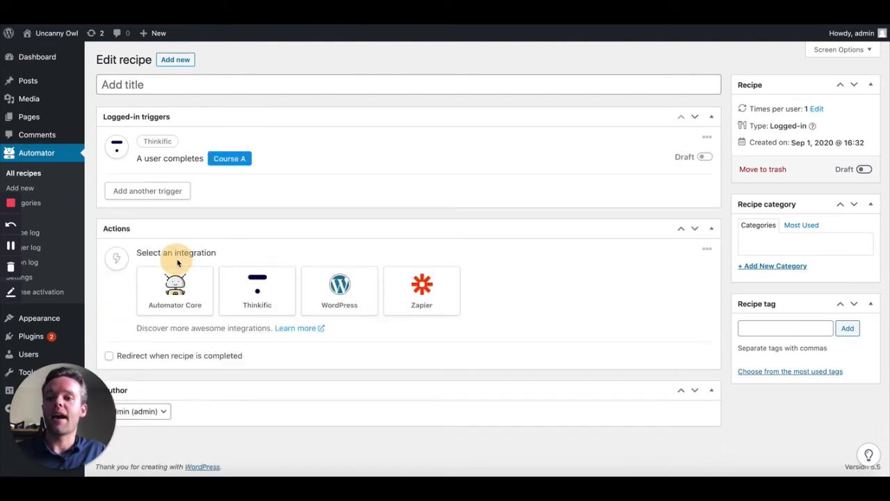
# - Add a WordPress Create post action as a published post, then begin a second trigger
pyautogui.click(340, 286)
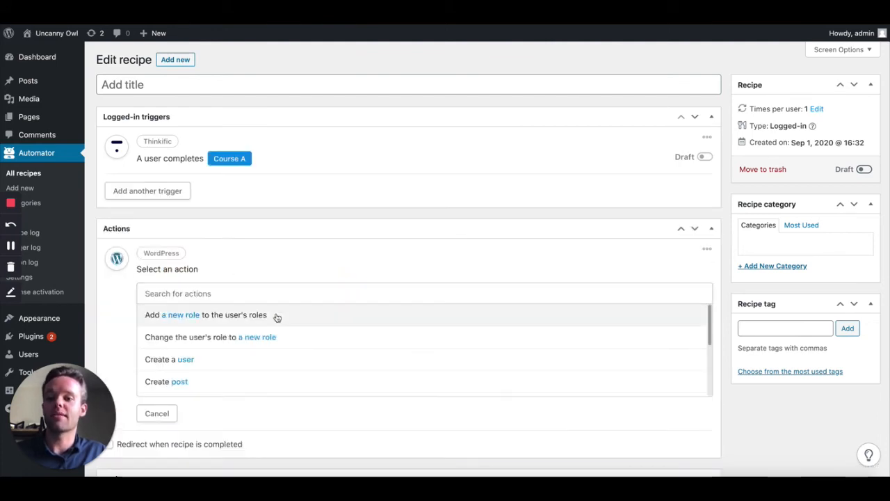
pyautogui.click(166, 381)
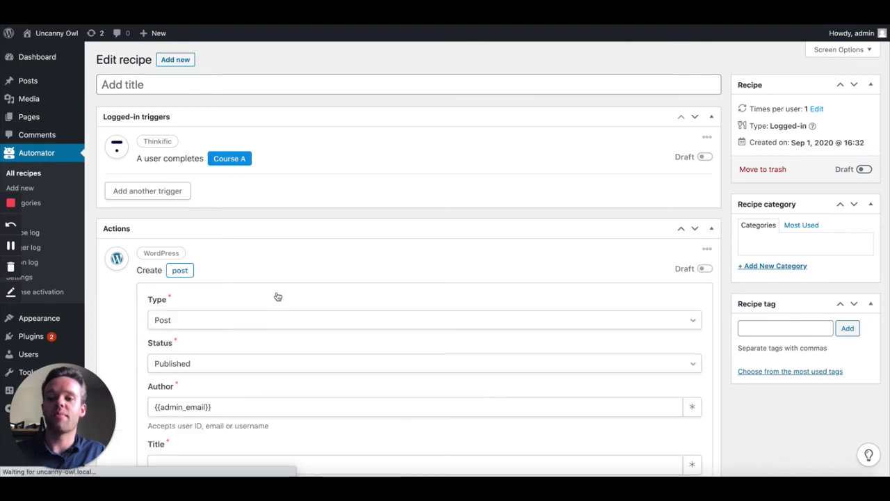
pyautogui.scroll(-3)
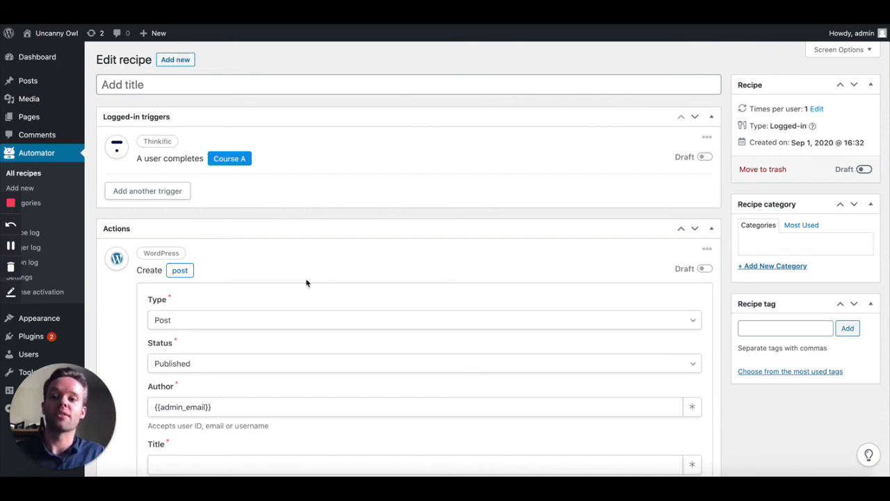
pyautogui.click(148, 190)
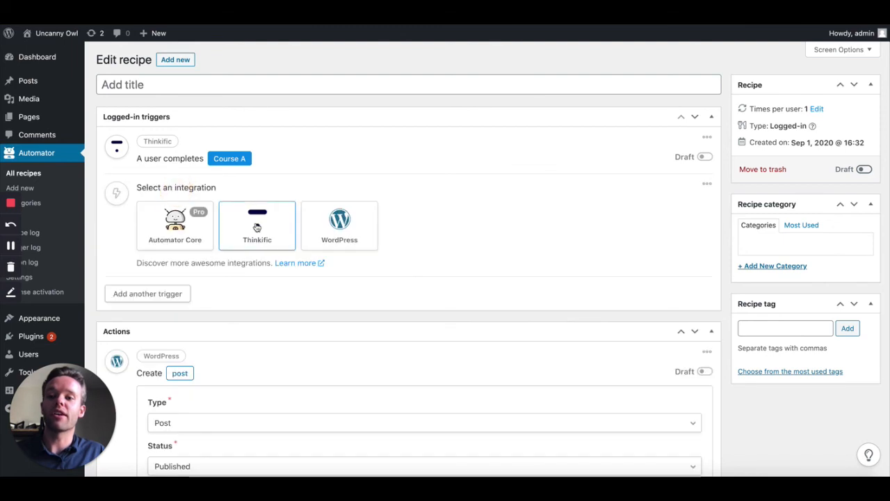
# - Add a Thinkific trigger for a user completing 50 percent of Course C
pyautogui.click(256, 225)
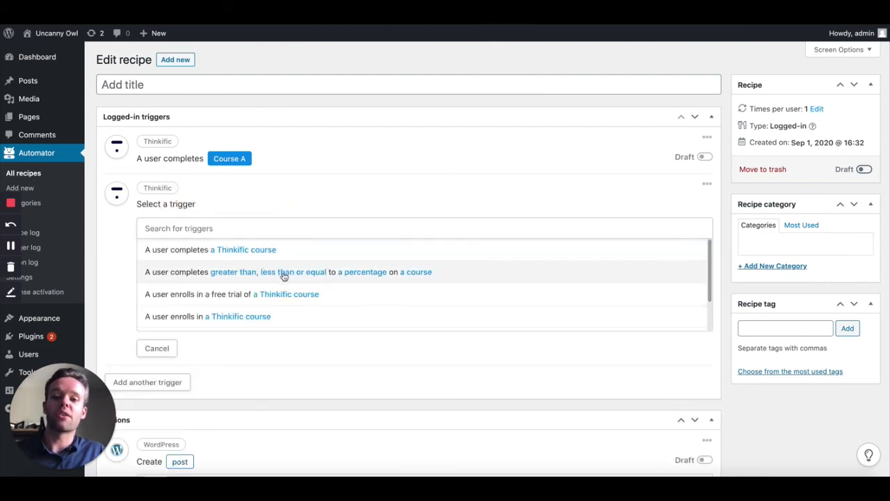
pyautogui.click(289, 272)
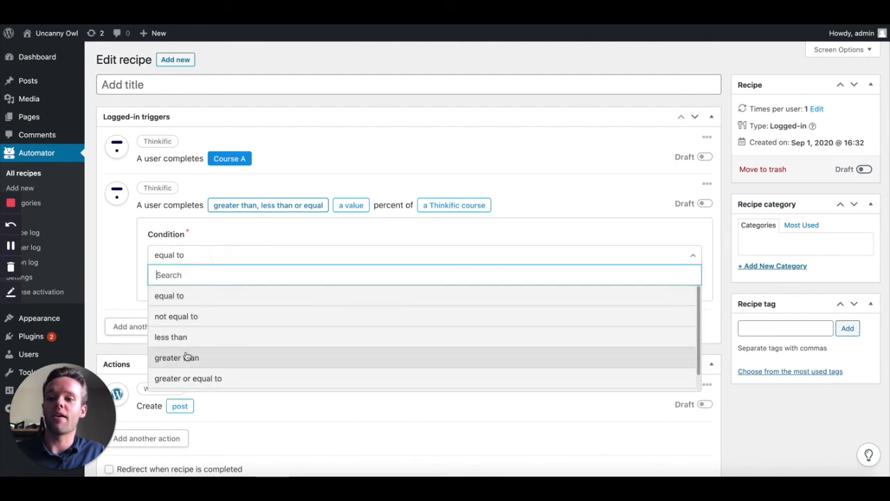
pyautogui.click(175, 357)
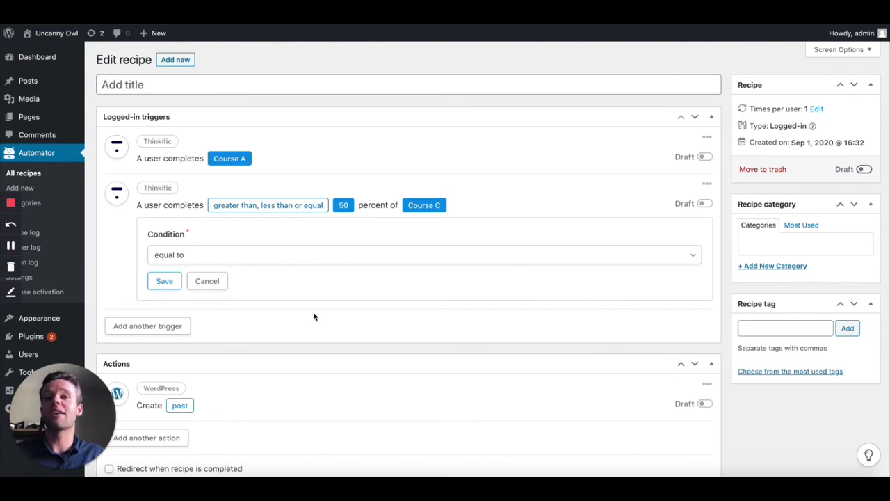
pyautogui.moveTo(234, 274)
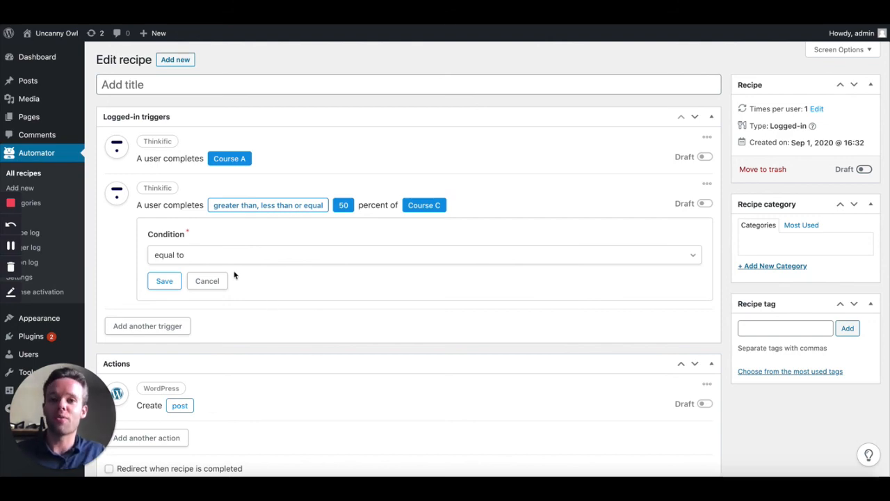